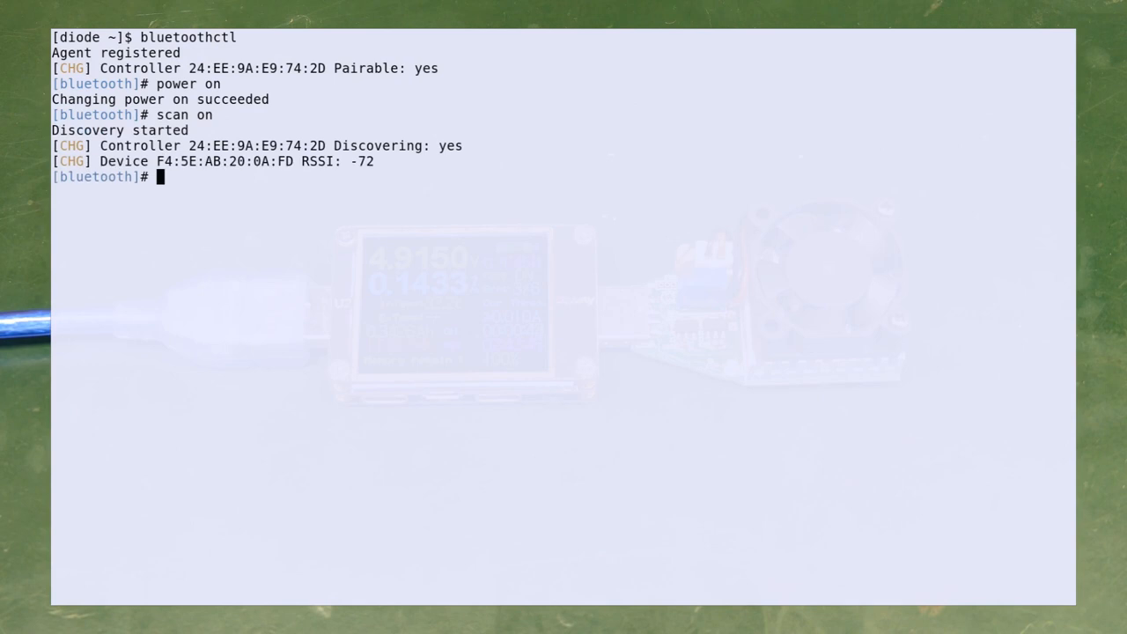
# List nearby devices, stop scanning, and show info for F4:5E:AB:20:0A:FD
pyautogui.write('device')
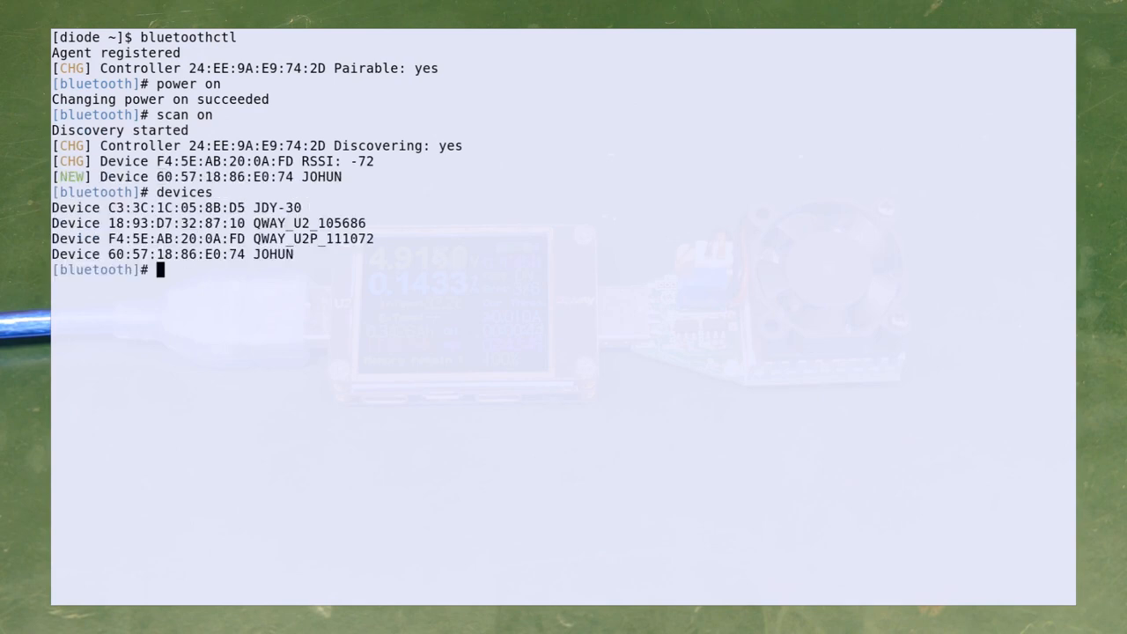
pyautogui.write('scan off')
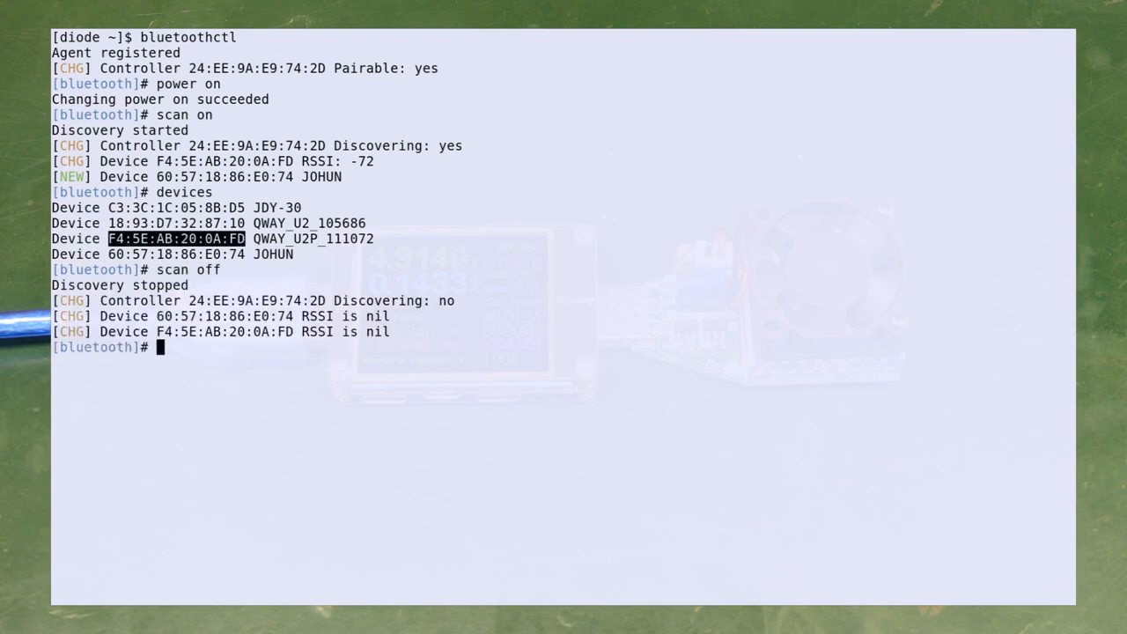
pyautogui.write('info F4:5E:AB:20:0A:FD')
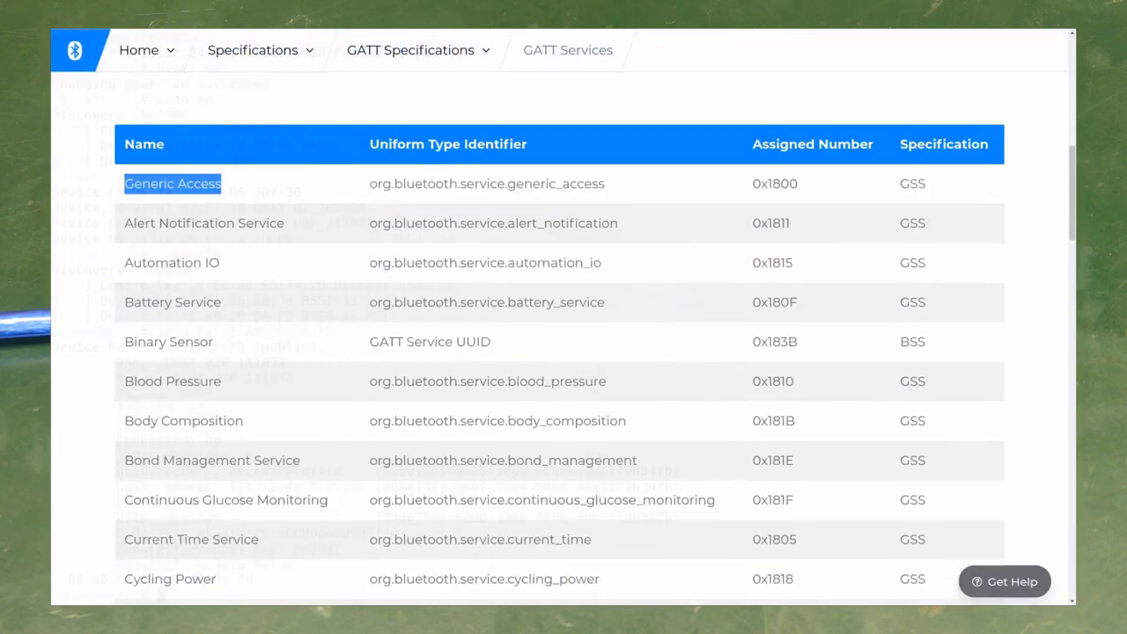
# Scroll the GATT Services assigned numbers table, starting from Generic Access 0x1800
pyautogui.scroll(-3)
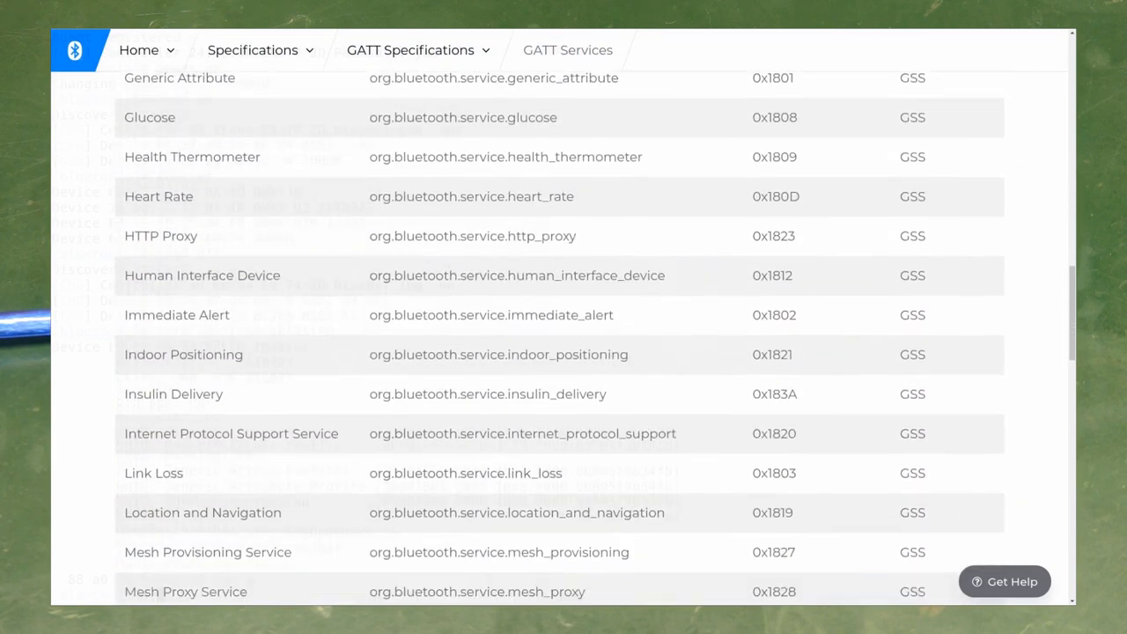
pyautogui.scroll(-3)
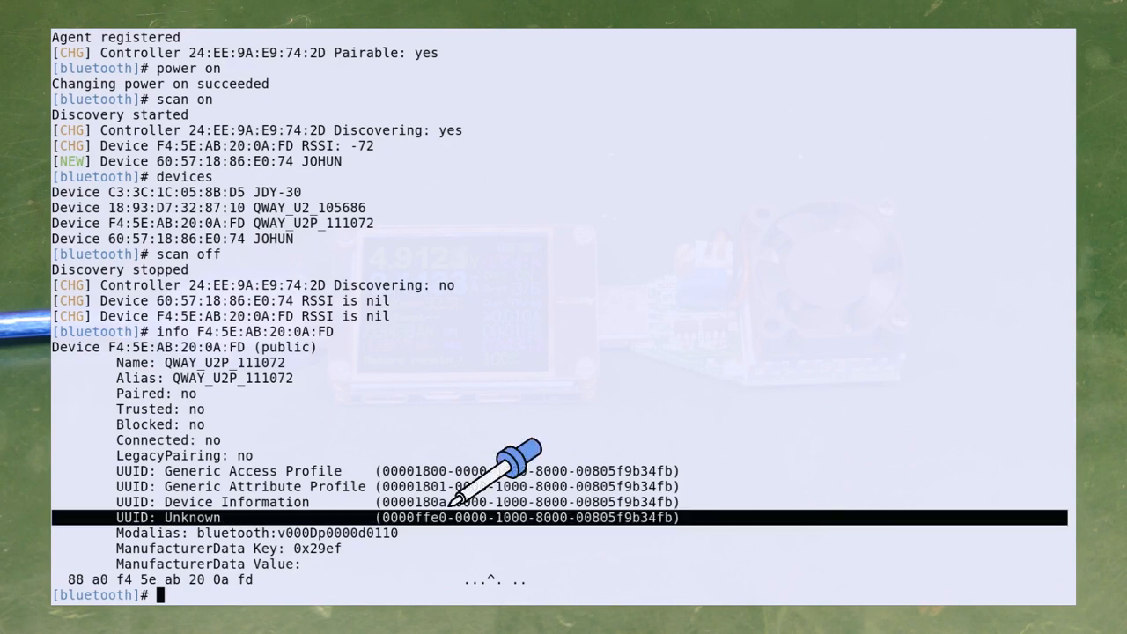
# Connect to F4:5E:AB:20:0A:FD and dump its GATT tree with list-attributes
pyautogui.write('connec')
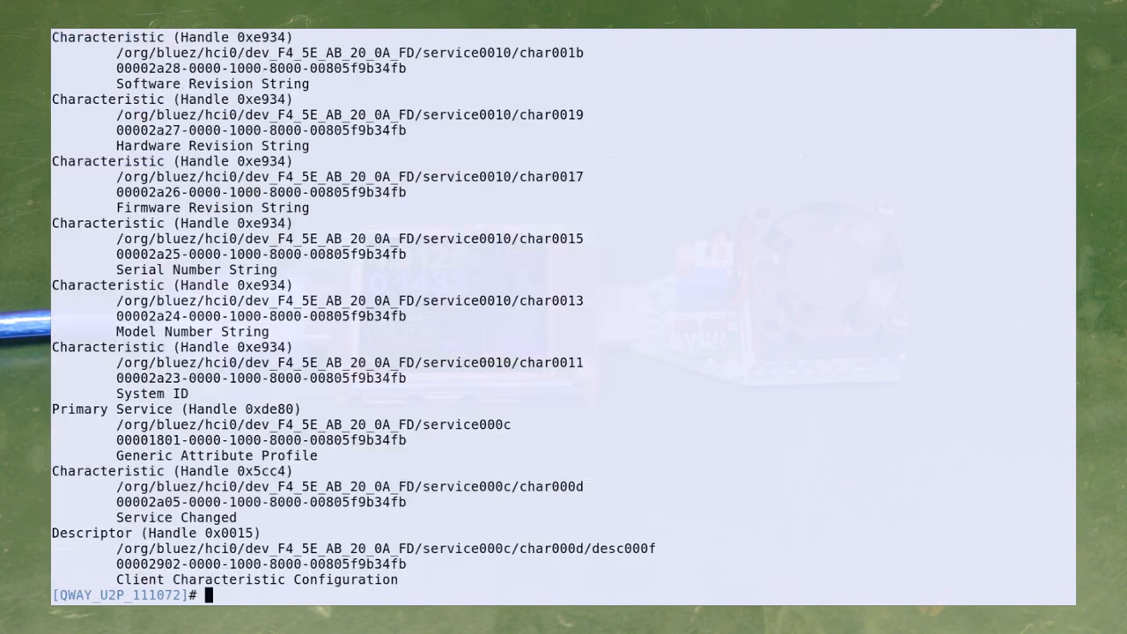
pyautogui.write('list-attributes')
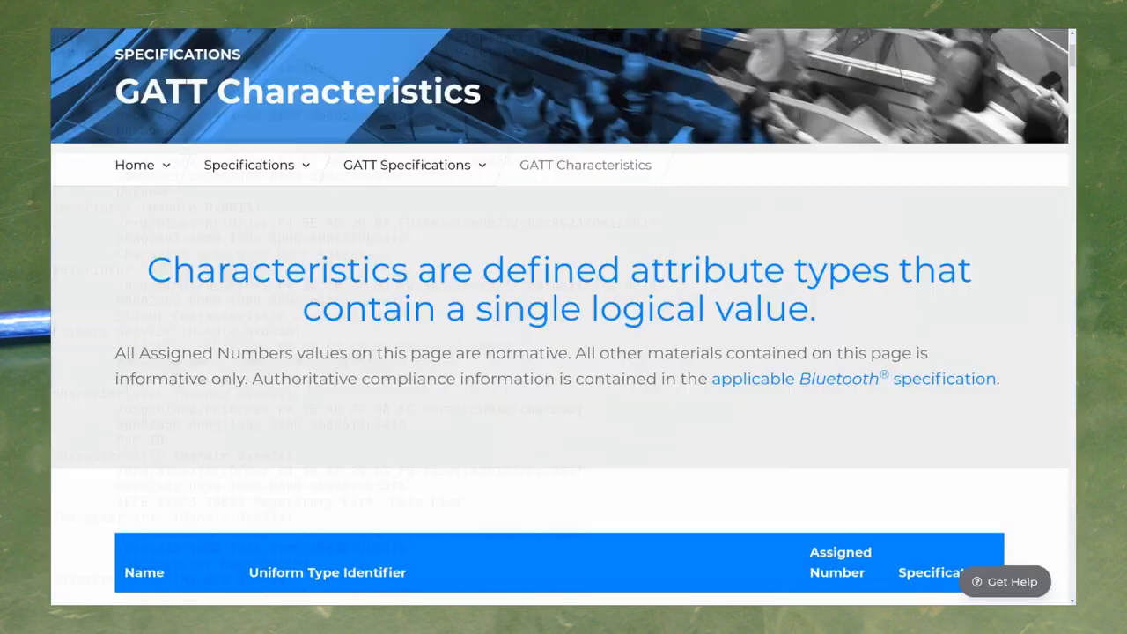
# Scroll the GATT Characteristics assigned numbers table looking for 0xFFE1
pyautogui.scroll(-3)
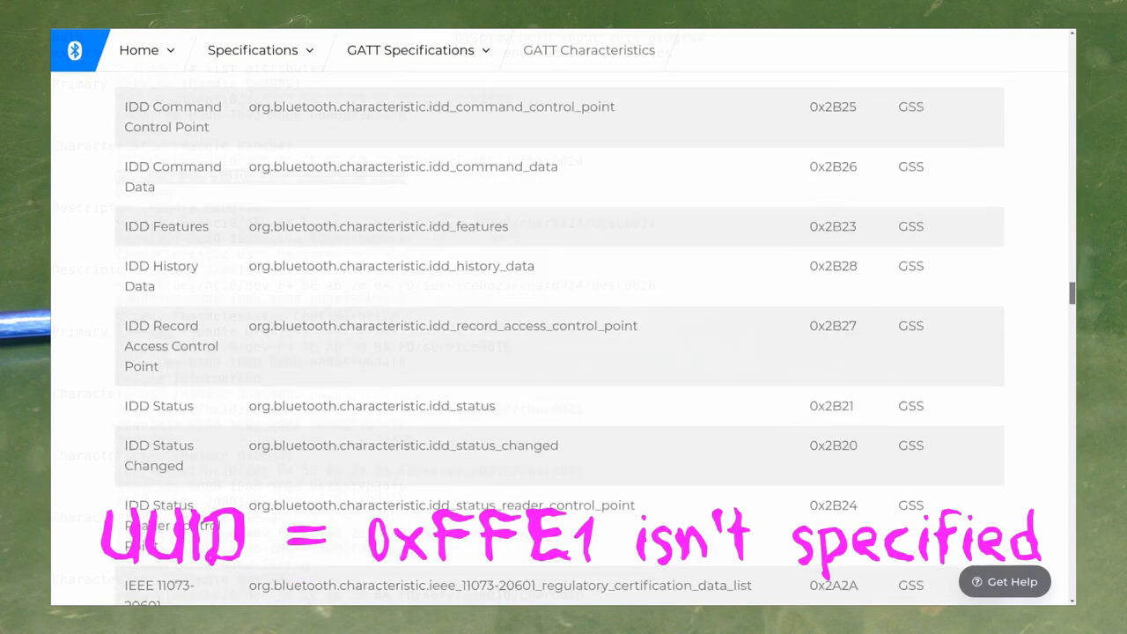
pyautogui.scroll(-3)
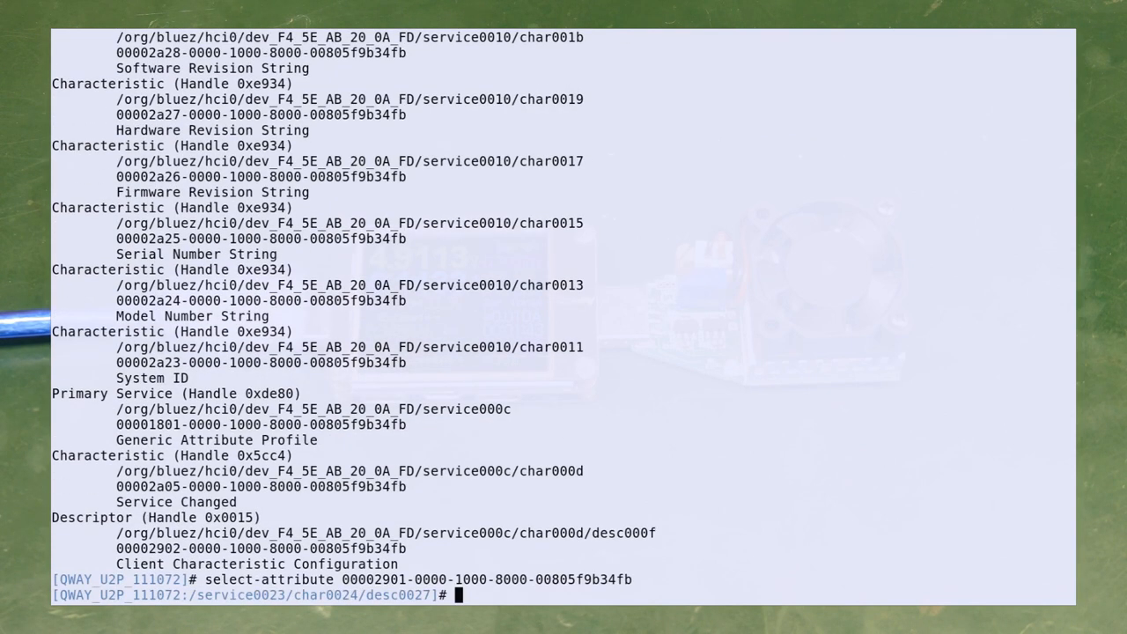
# Read the selected 00002901 descriptor under service0023/char0024
pyautogui.write('read')
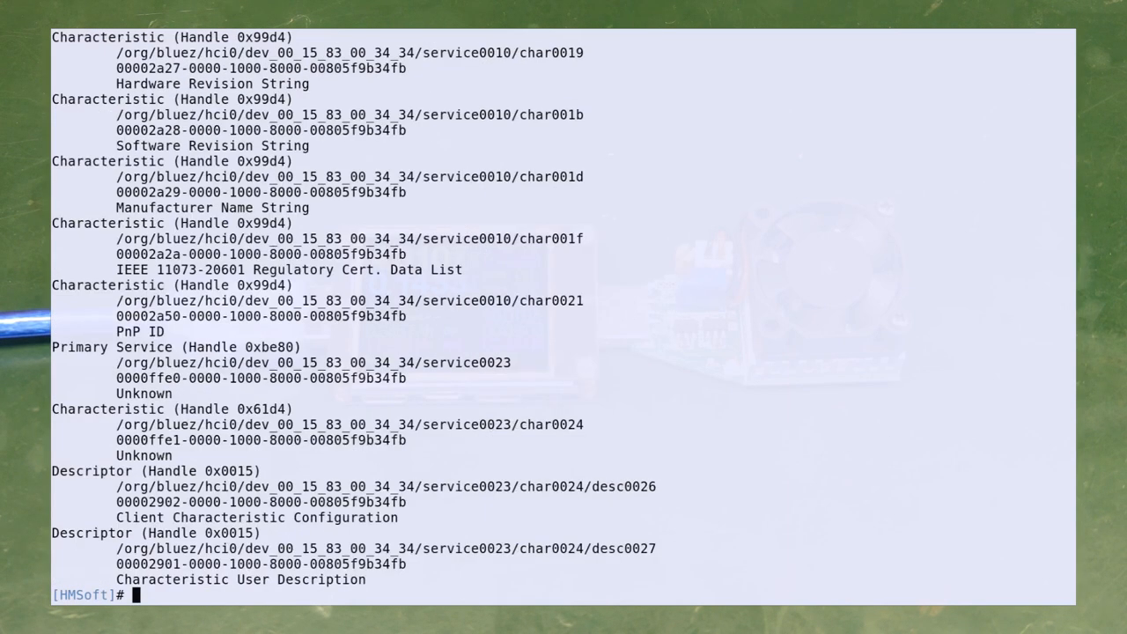
# Review the attribute list ending with service 0000ffe0, characteristic 0000ffe1 and its descriptors
pyautogui.doubleClick(260, 379)
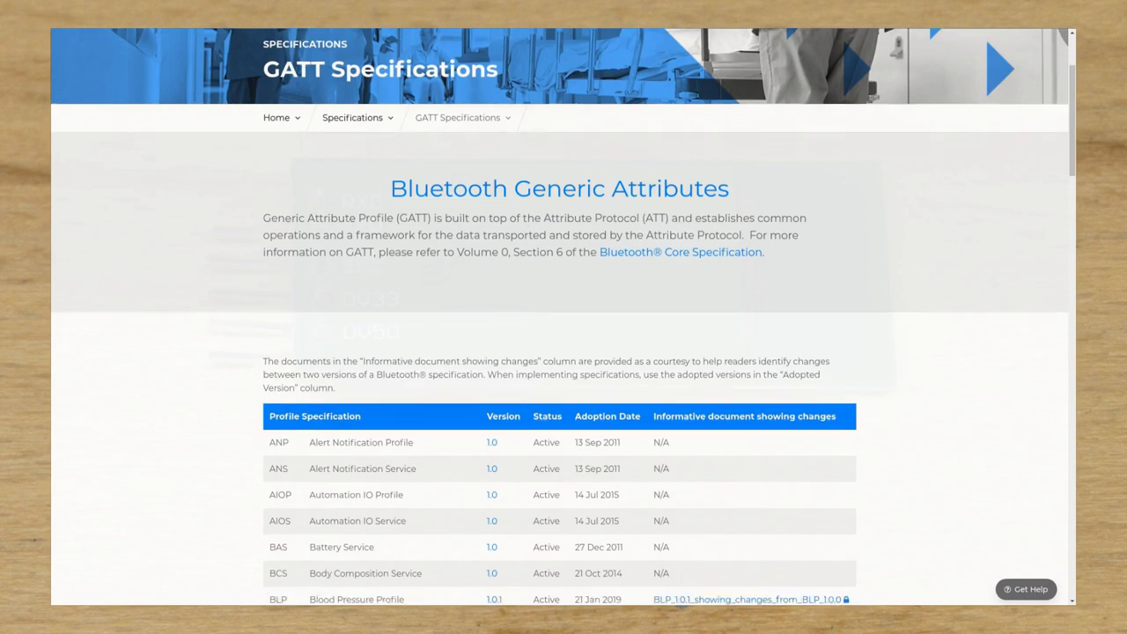
# Scroll the GATT Specifications table of adopted profiles such as Alert Notification and Battery Service
pyautogui.scroll(-3)
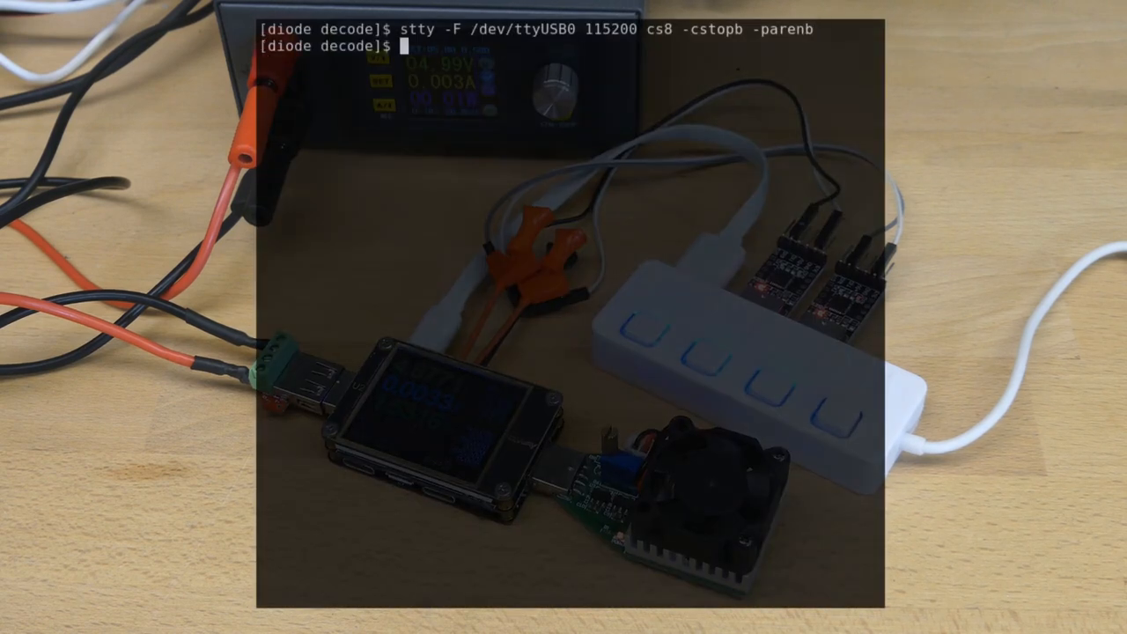
# Start a raw hex dump of /dev/ttyUSB0 with xxd -ps
pyautogui.write('xxd -ps')
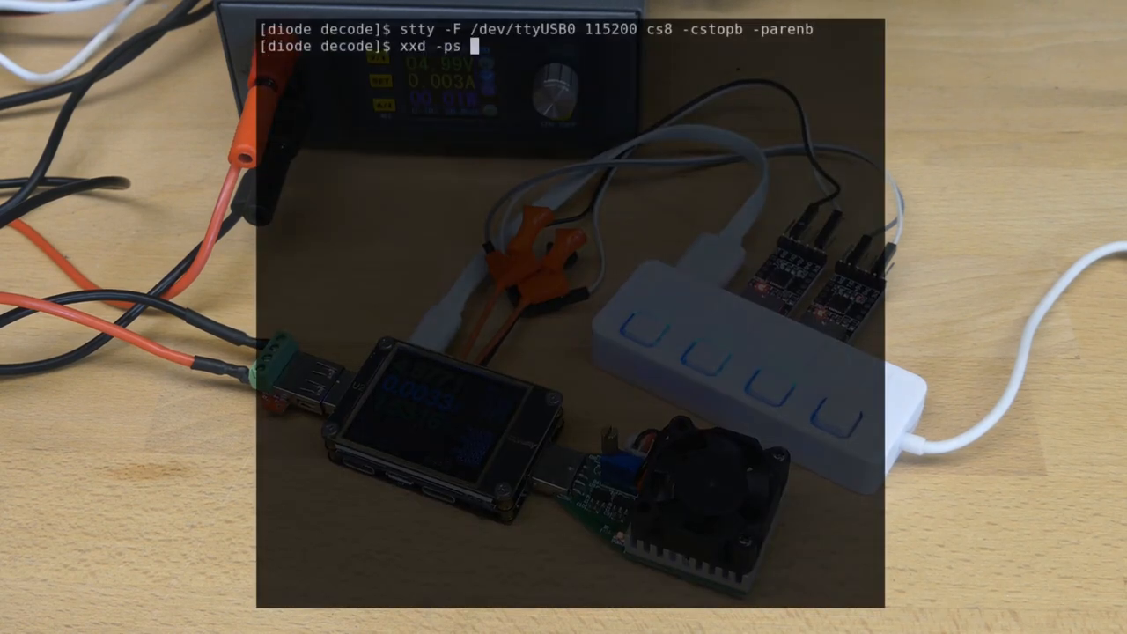
pyautogui.write('/dev/tty')
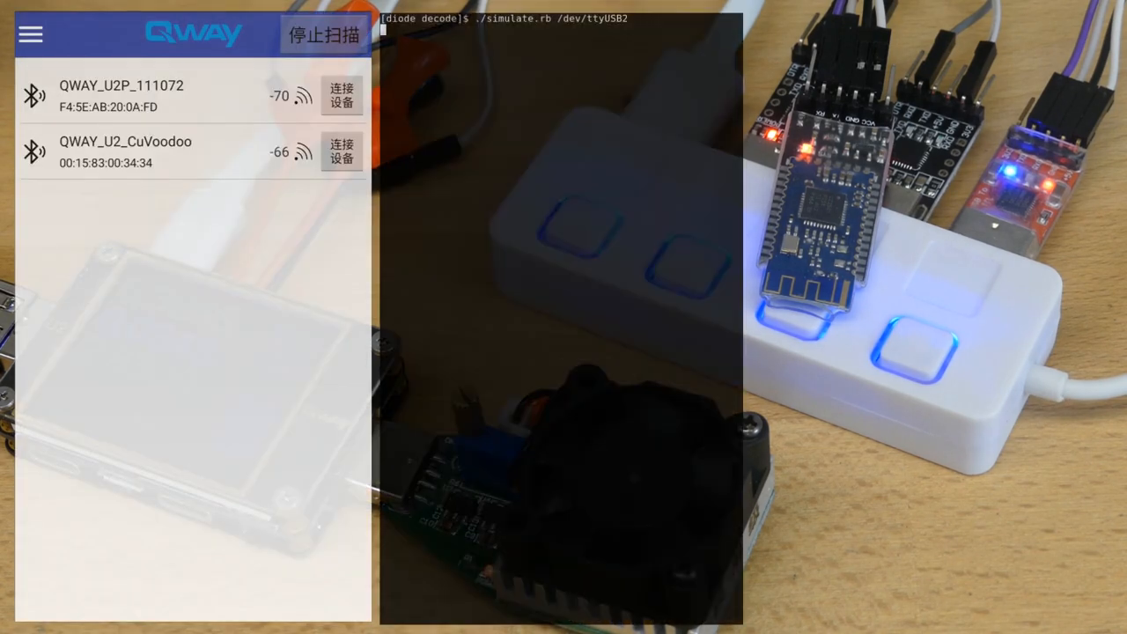
# Connect the QWAY app to the QWAY_U2_CuVoodoo meter
pyautogui.click(343, 155)
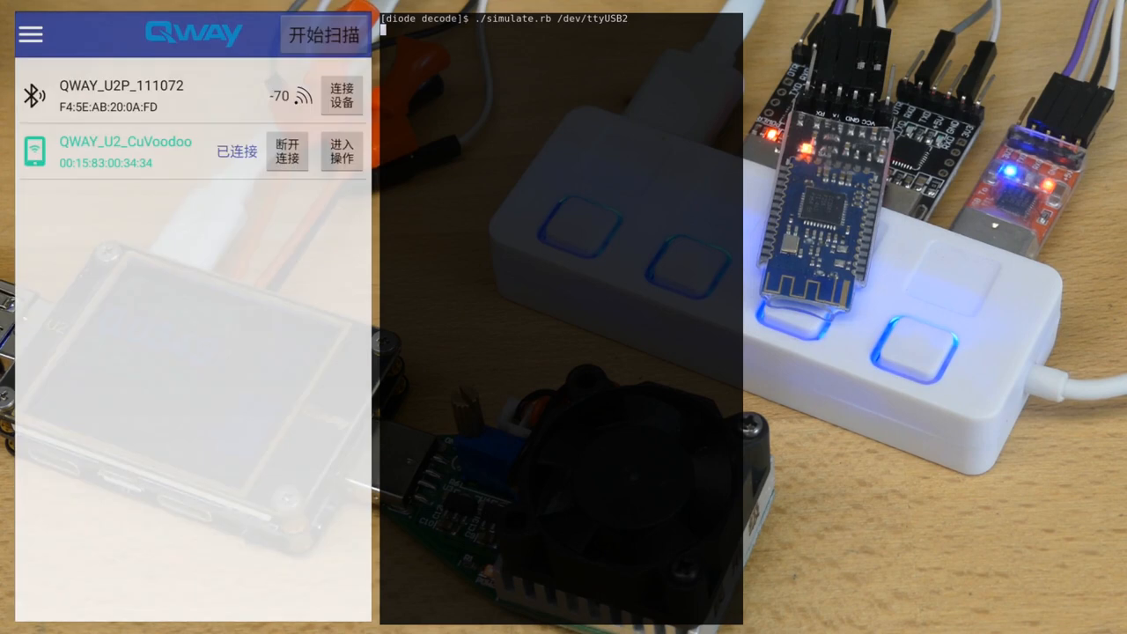
pyautogui.click(342, 152)
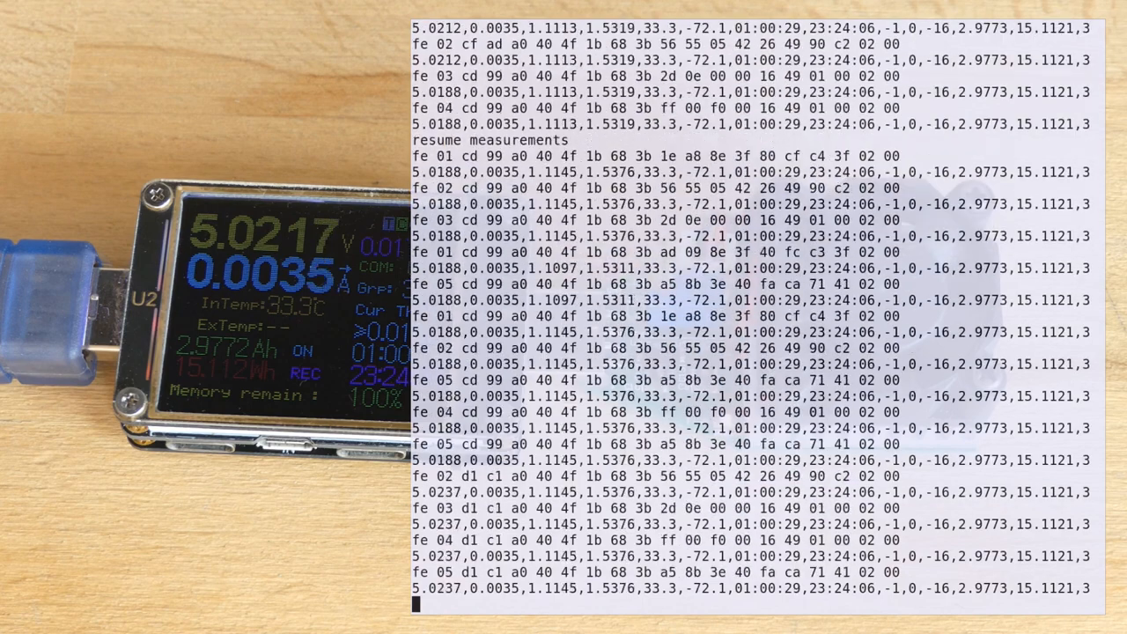
# Scroll through the decoder output of hex frames and comma-separated readings
pyautogui.scroll(-3)
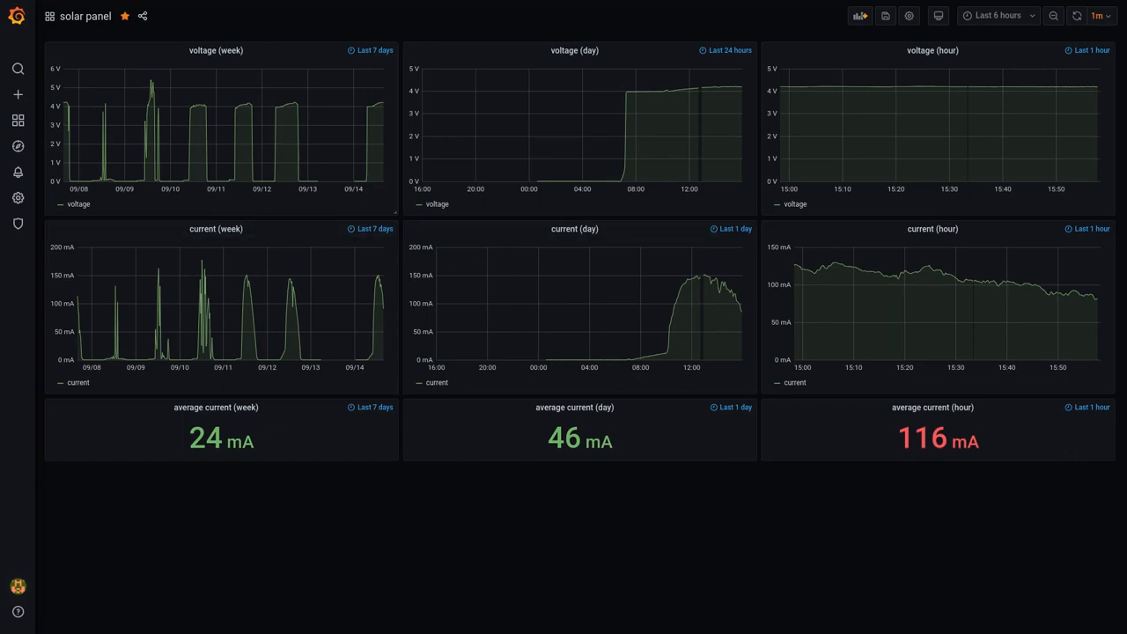
pyautogui.moveTo(344, 132)
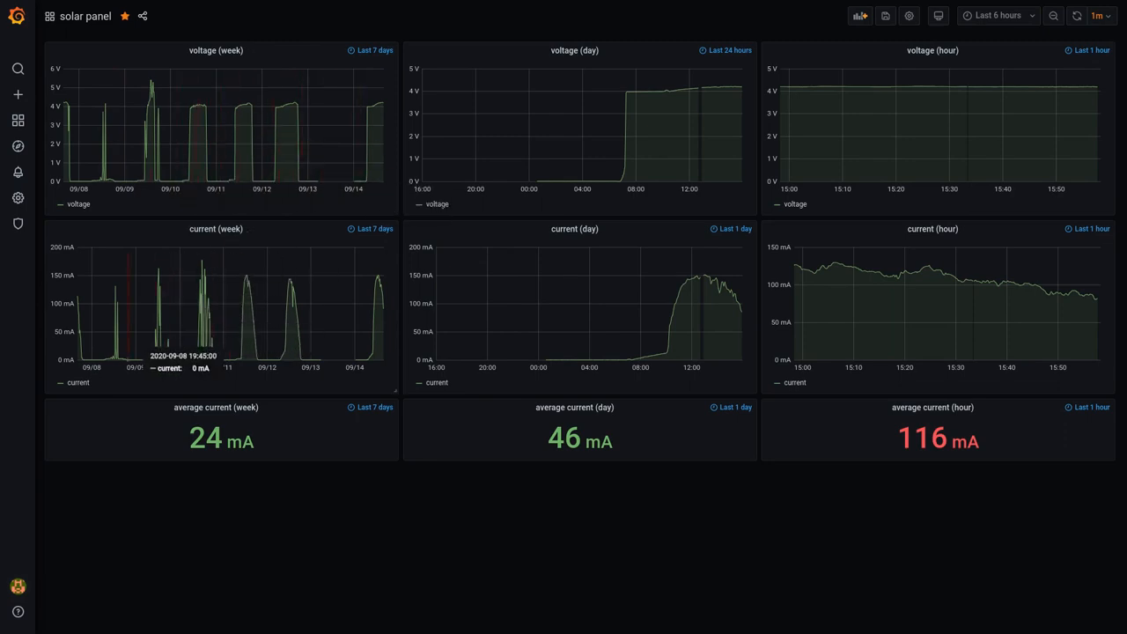
pyautogui.moveTo(262, 123)
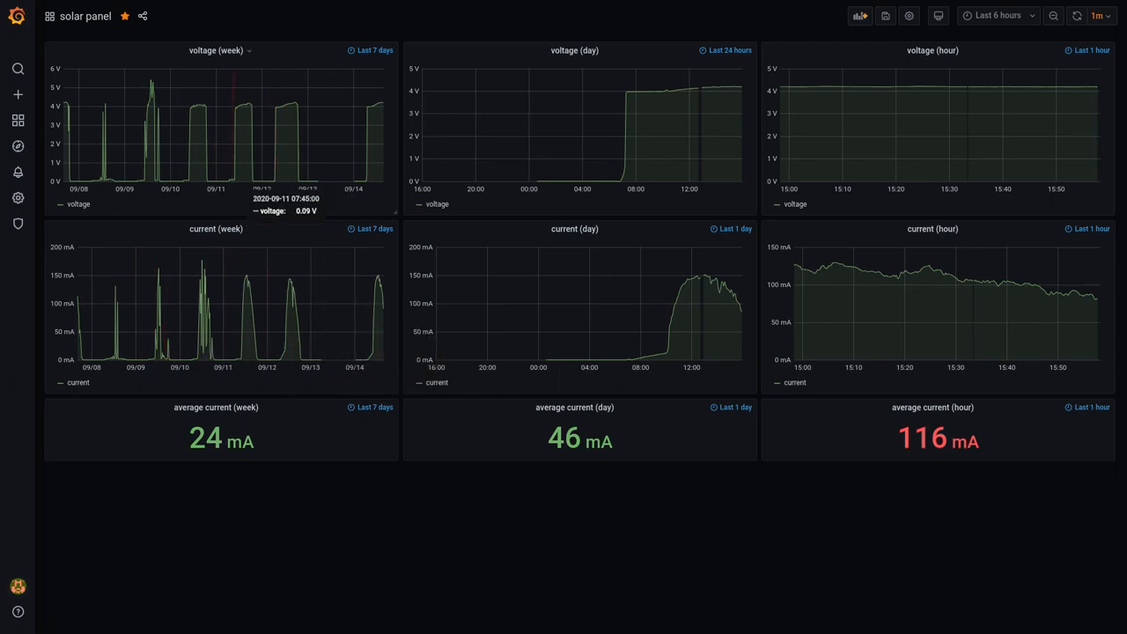
pyautogui.moveTo(236, 114)
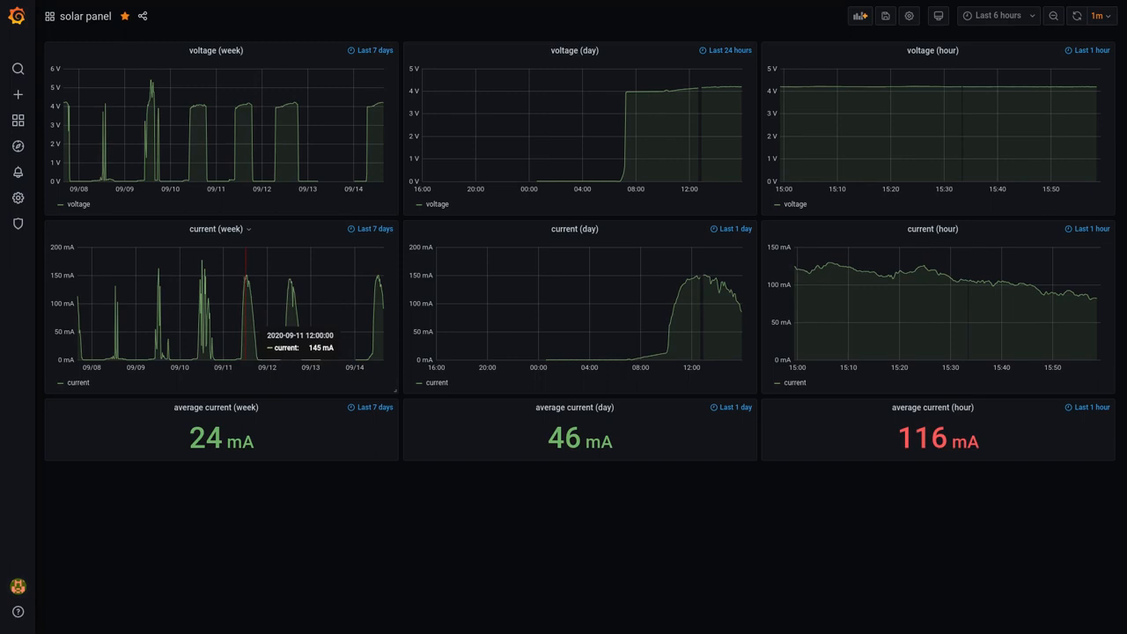
pyautogui.moveTo(250, 282)
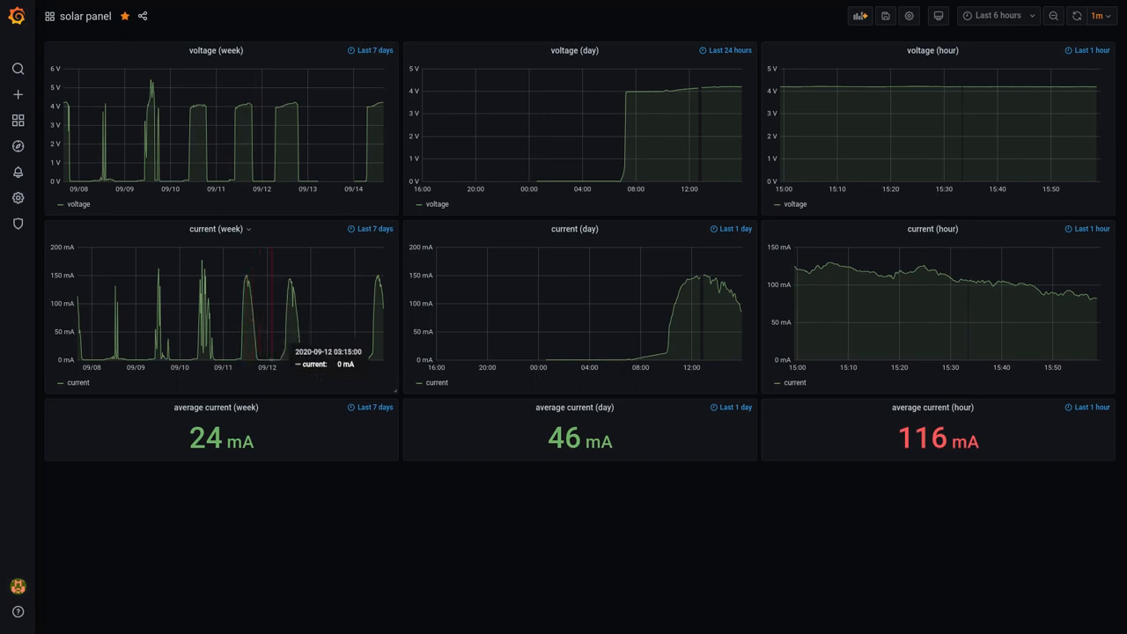
pyautogui.moveTo(187, 291)
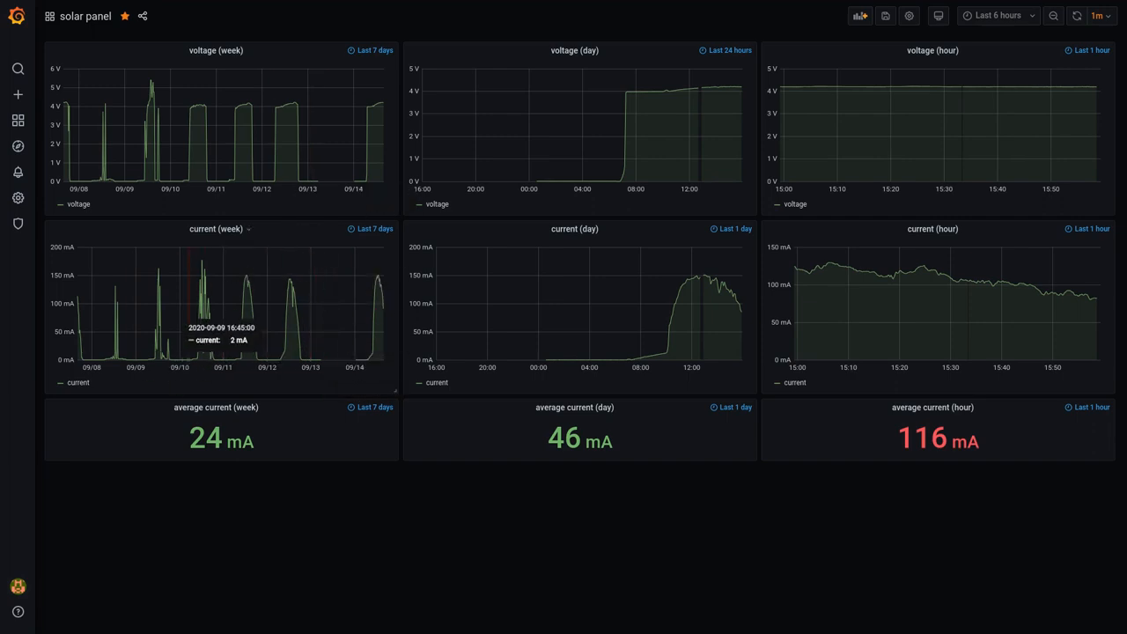
pyautogui.moveTo(275, 313)
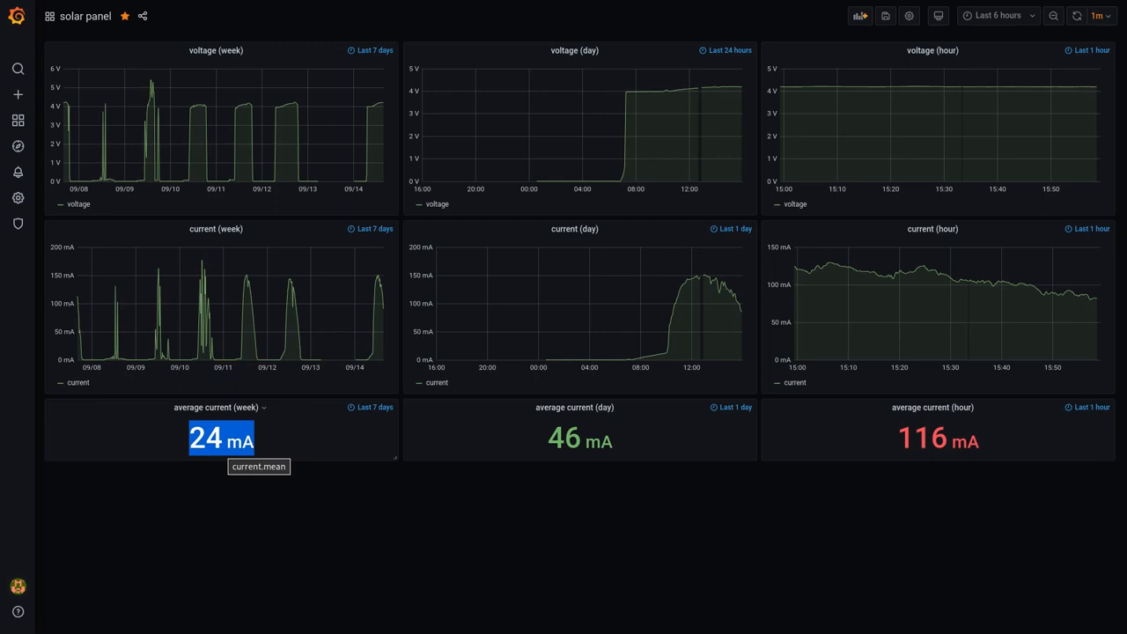
pyautogui.moveTo(220, 437)
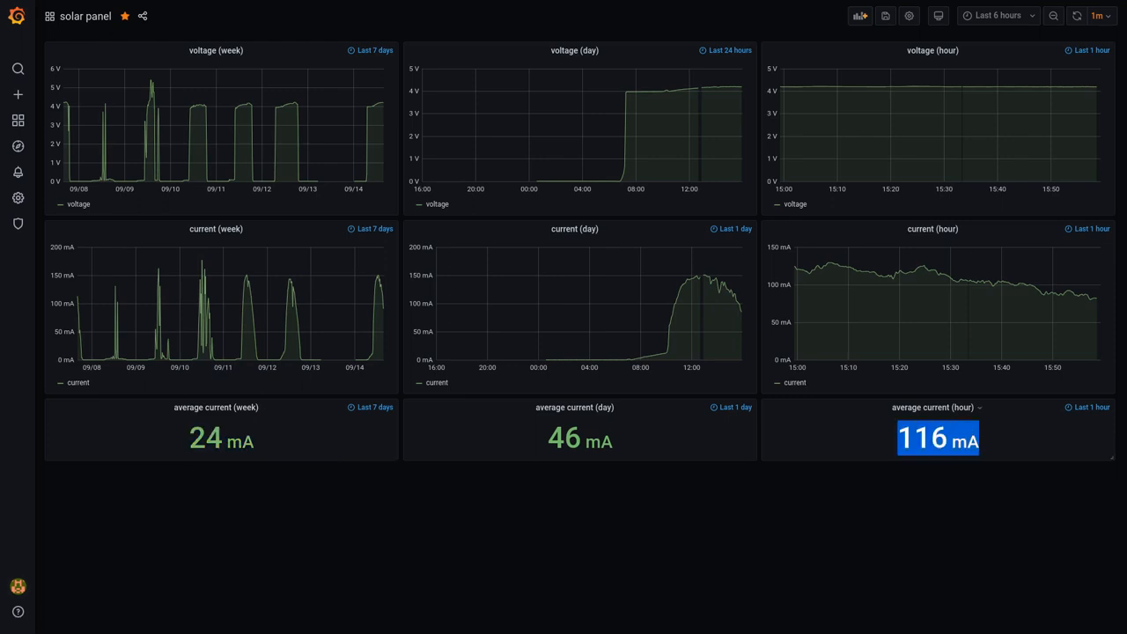
pyautogui.moveTo(294, 282)
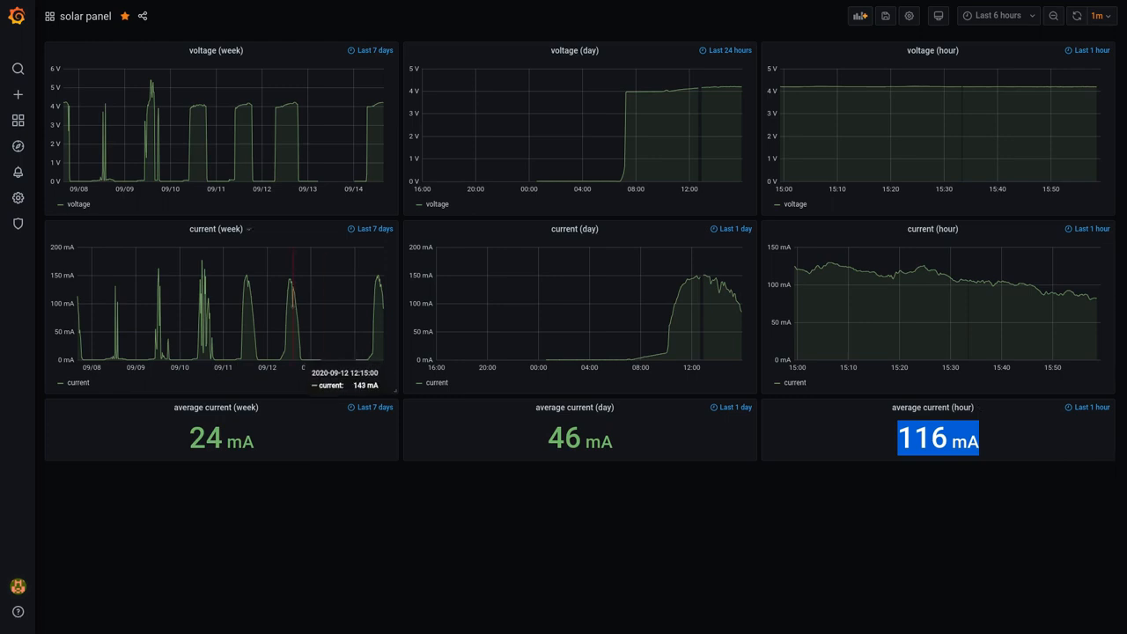
pyautogui.moveTo(276, 317)
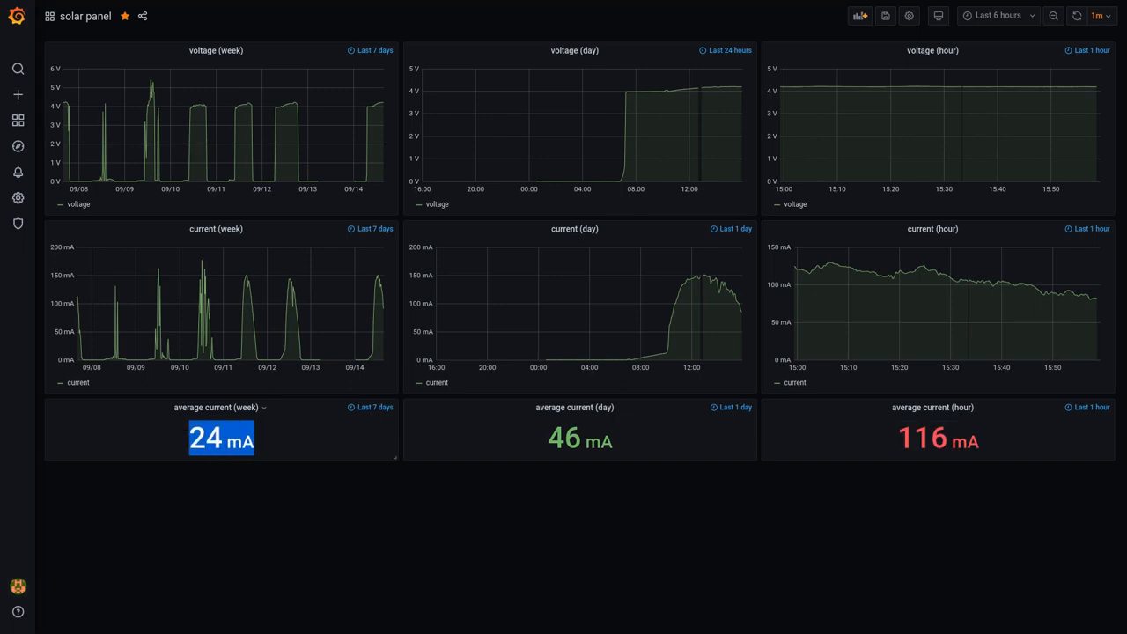
pyautogui.moveTo(220, 438)
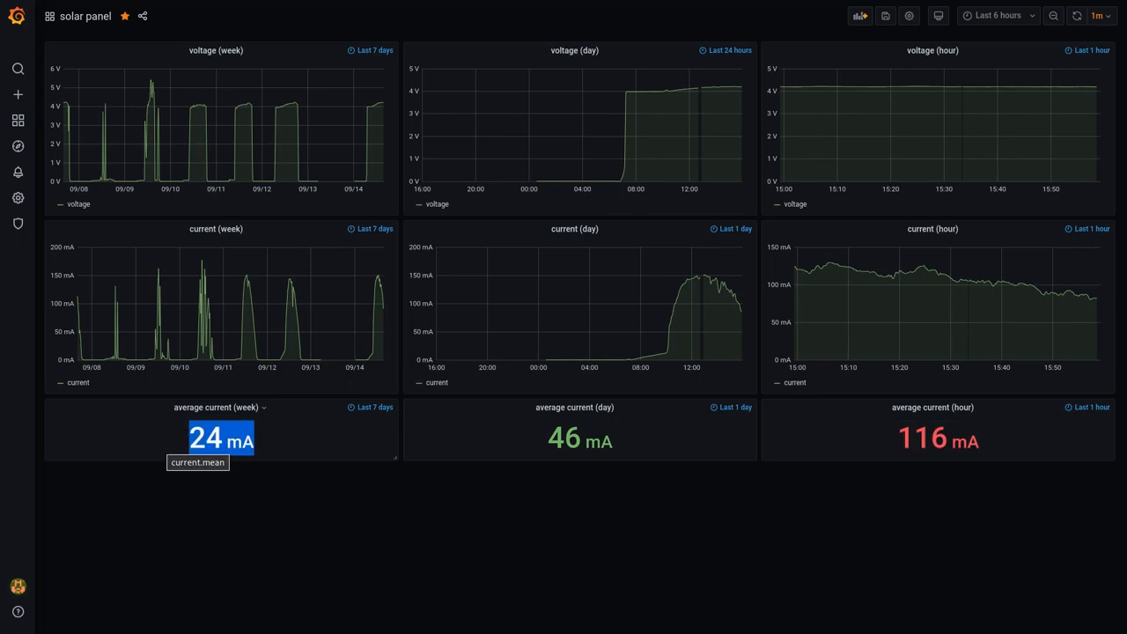